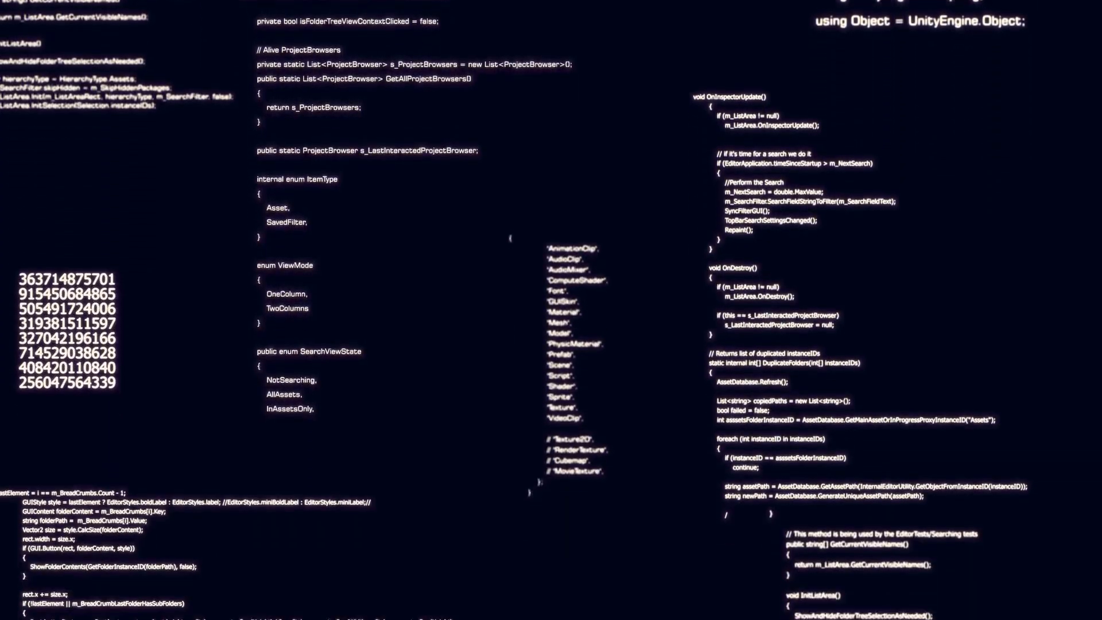
Scroll the List of Files sheet to show the paths, empty File Name column and desired outputs.
{"action": "scroll", "scroll_direction": "down", "scroll_amount": 3}
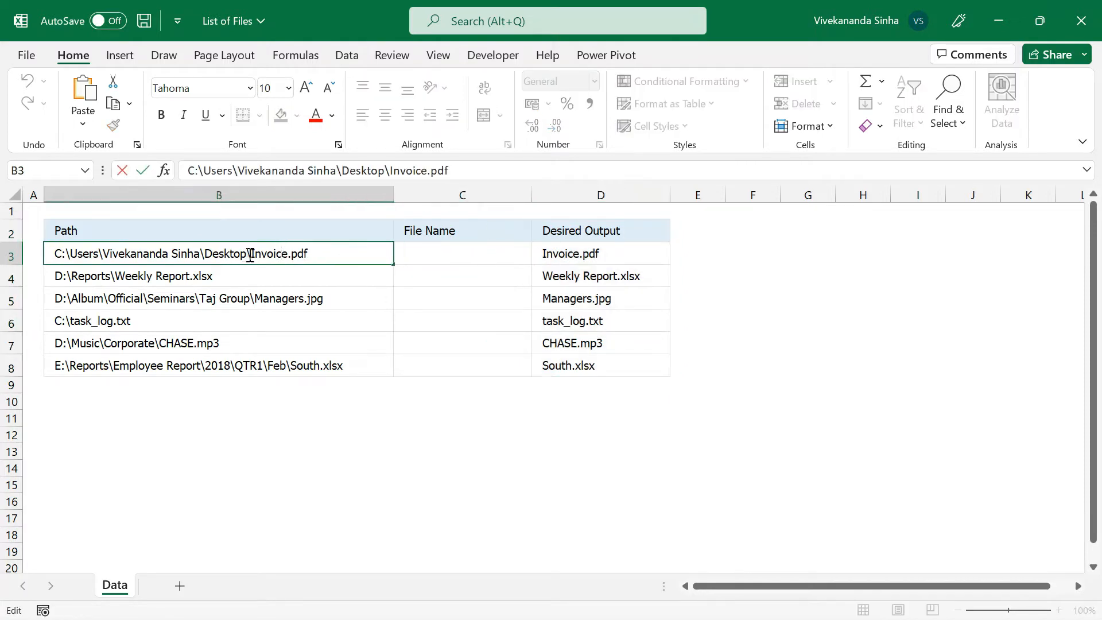
{"action": "left_click", "coordinate": [219, 276]}
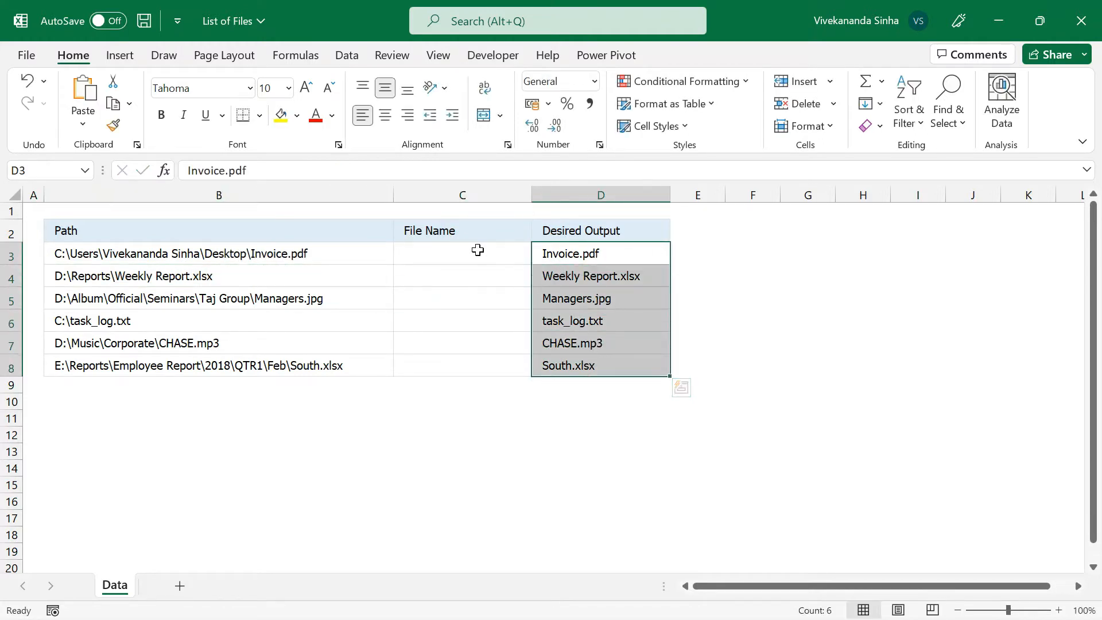
{"action": "left_click", "coordinate": [218, 253]}
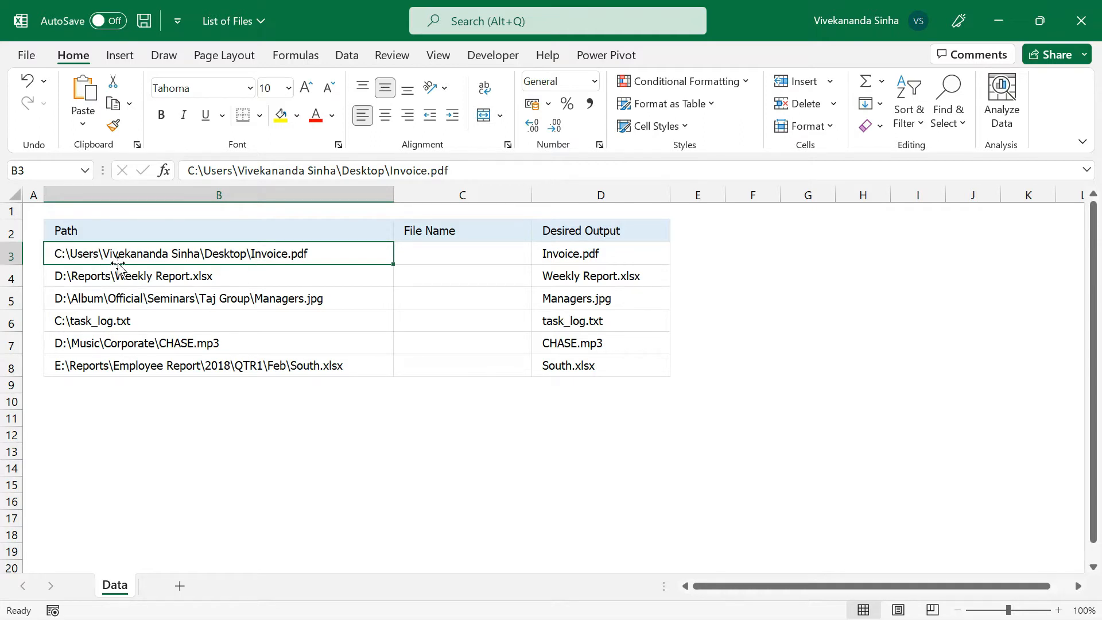
{"action": "mouse_move", "coordinate": [310, 278]}
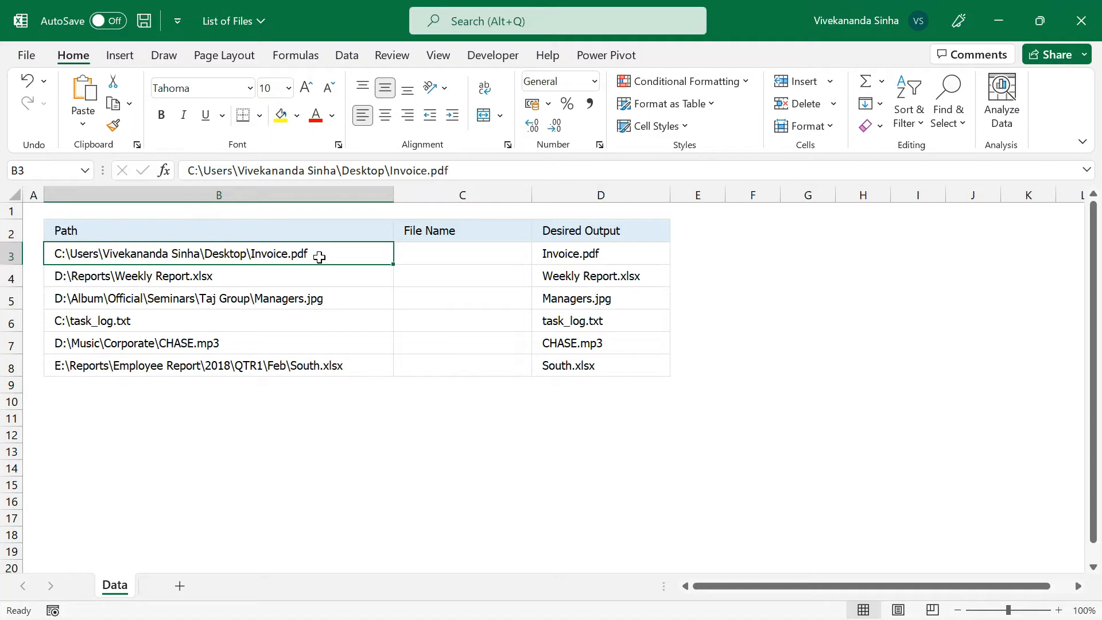
{"action": "mouse_move", "coordinate": [213, 294]}
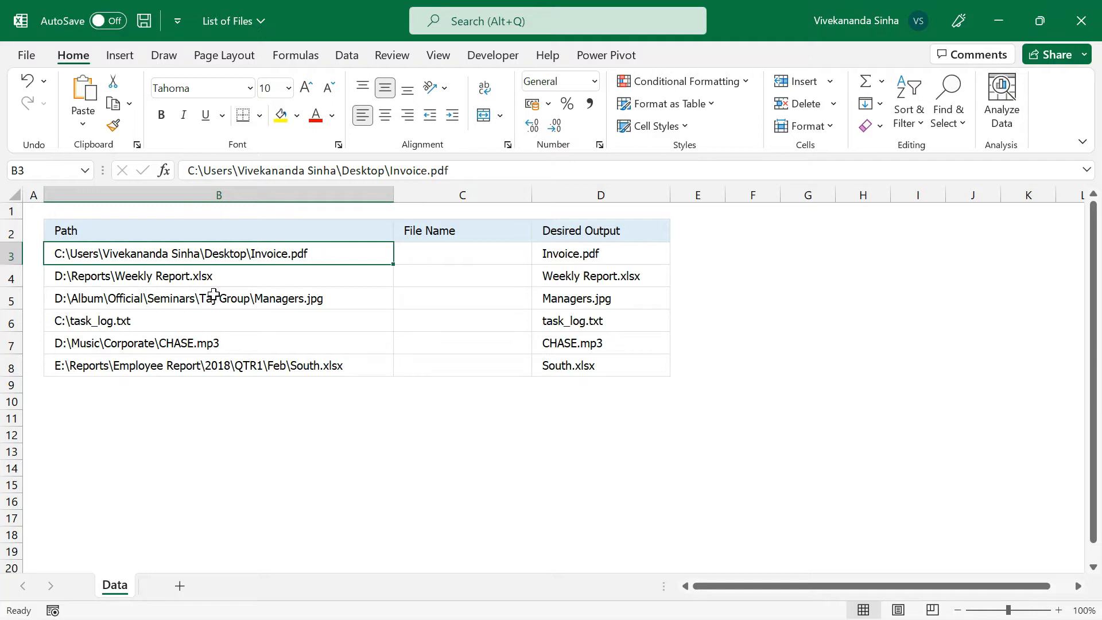
{"action": "mouse_move", "coordinate": [284, 347]}
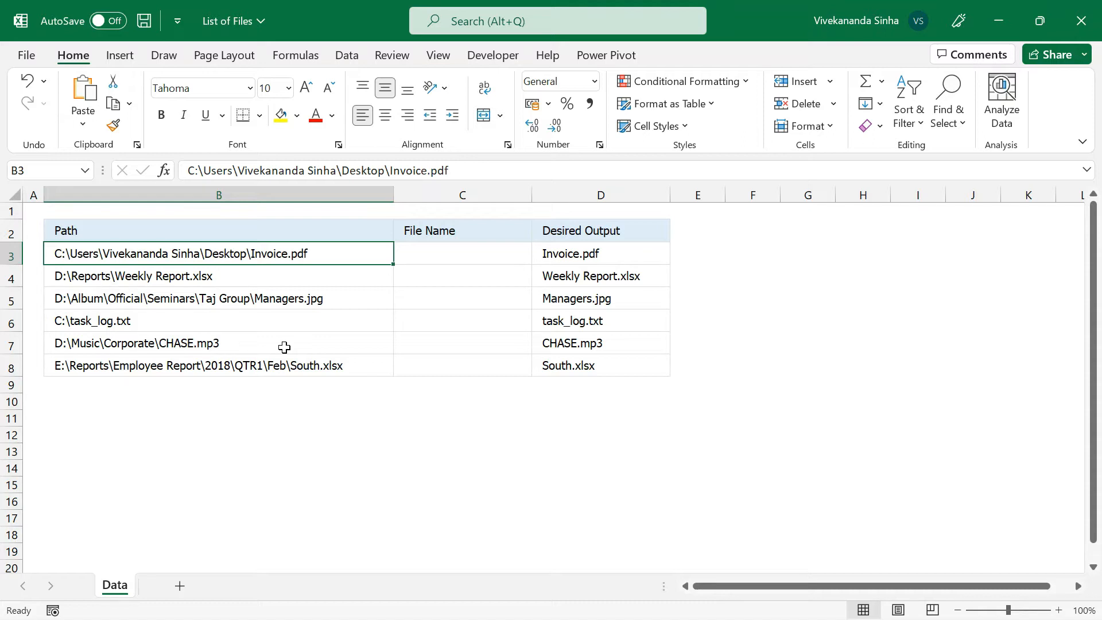
{"action": "mouse_move", "coordinate": [372, 345]}
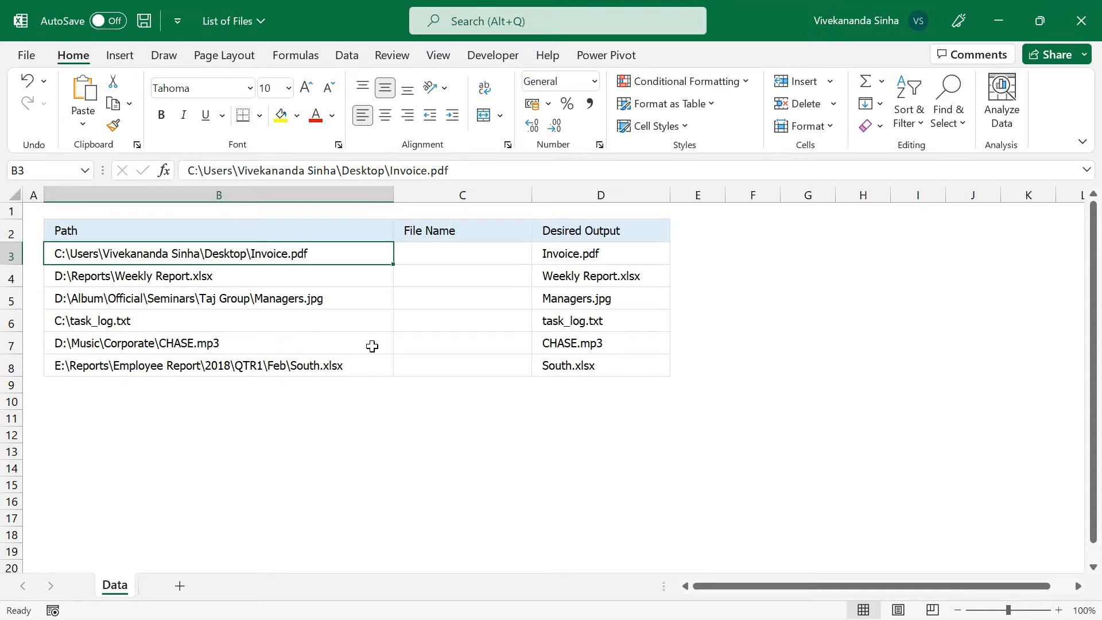
Enter =SUBSTITUTE(B3,"\",REPT(" ",100)) in C3, replacing backslashes with 100 spaces.
{"action": "type", "text": "="}
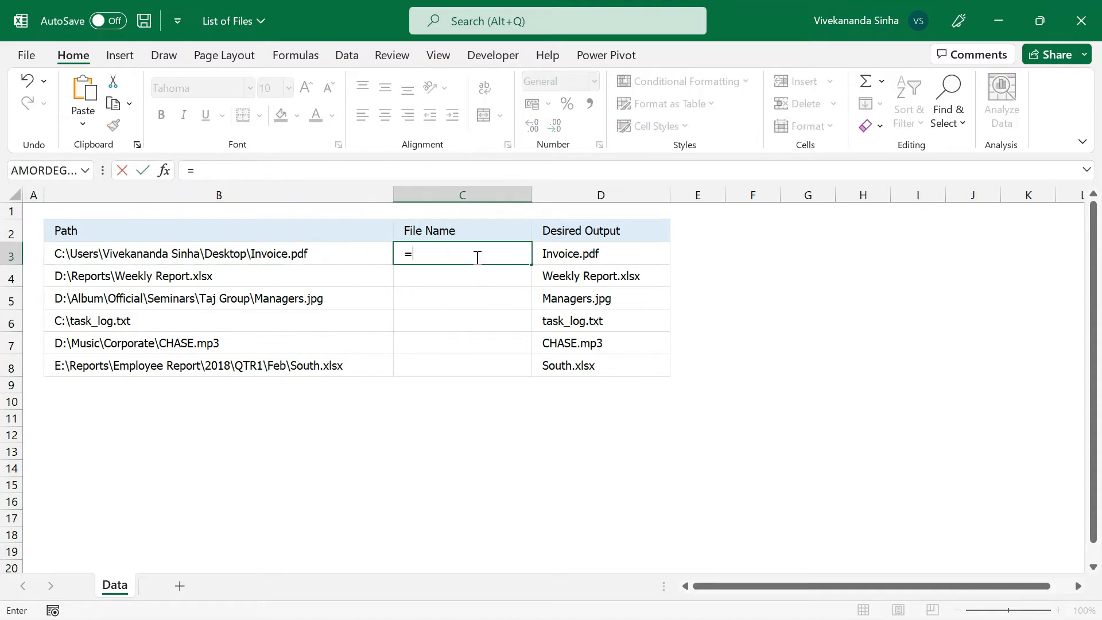
{"action": "type", "text": "sub"}
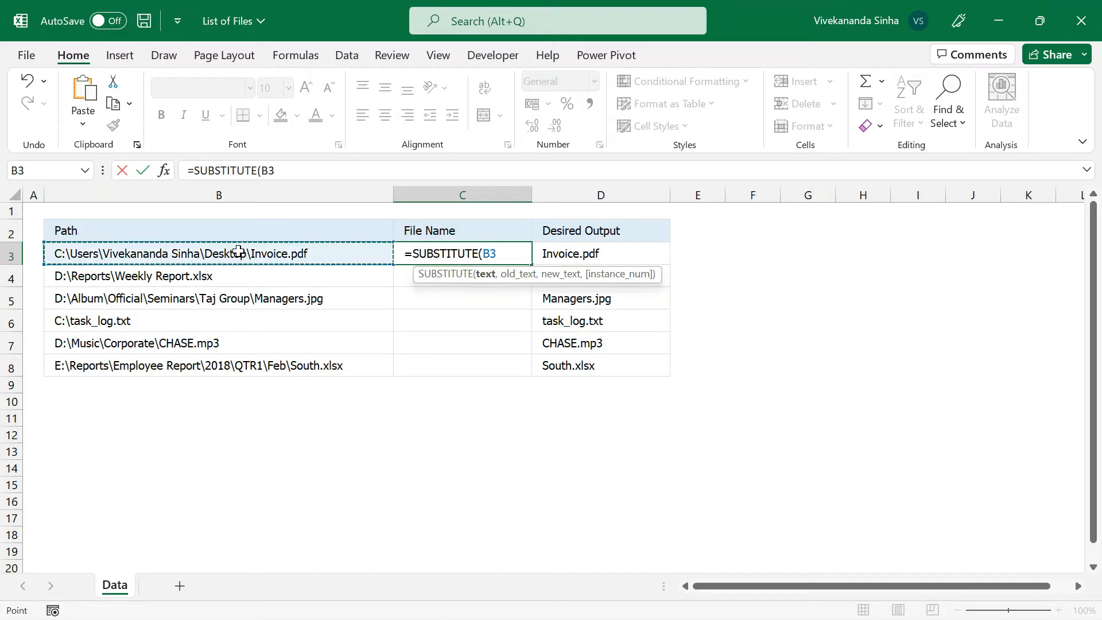
{"action": "type", "text": ",\""}
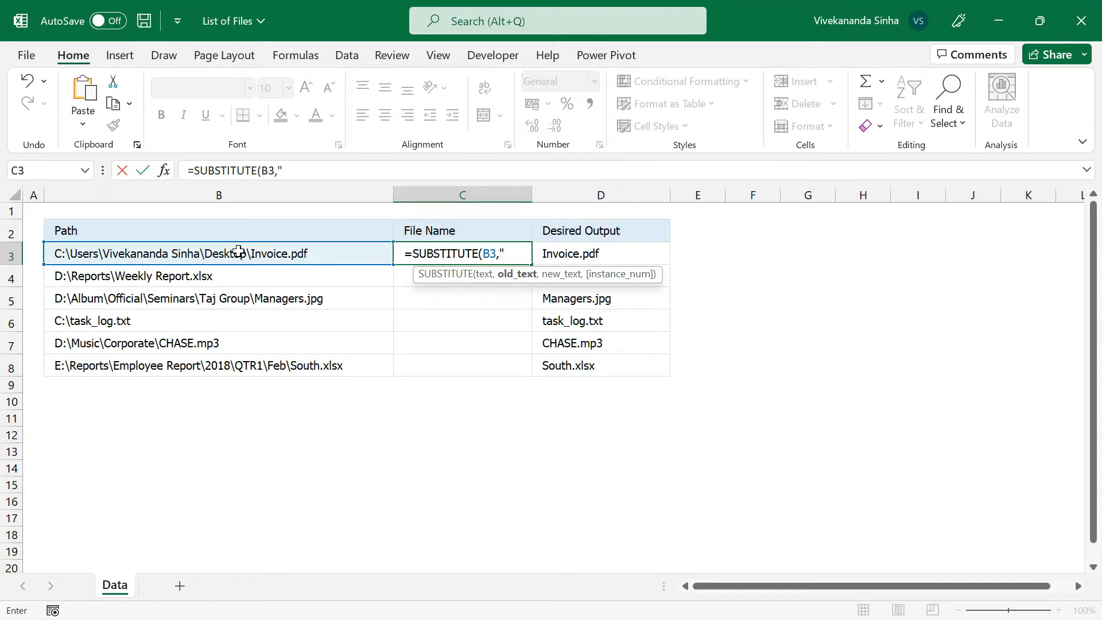
{"action": "type", "text": "\\"}
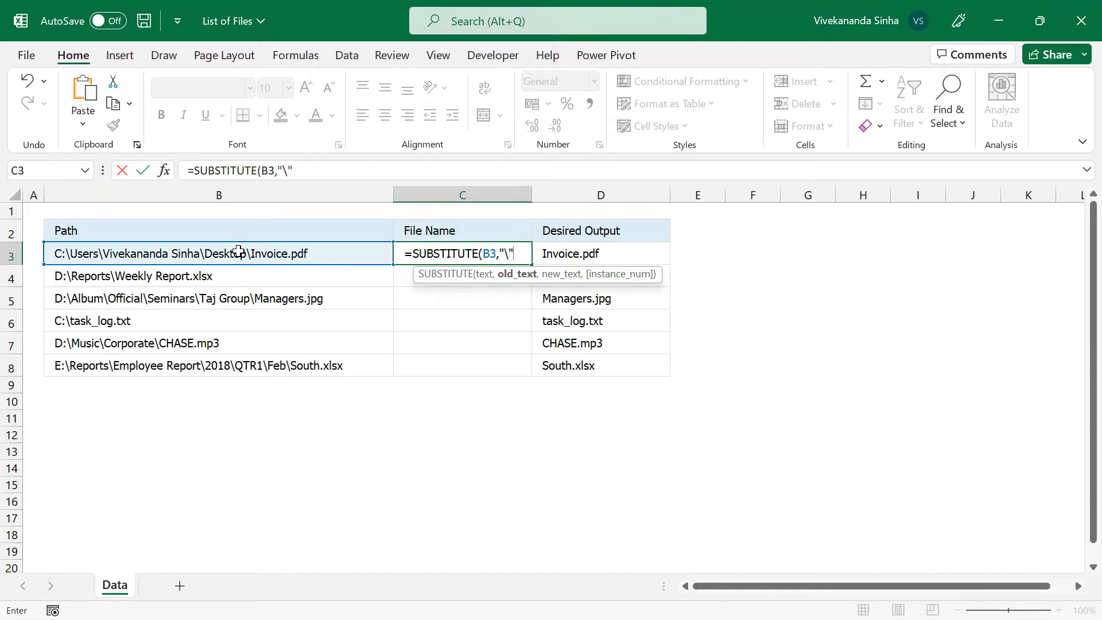
{"action": "type", "text": ","}
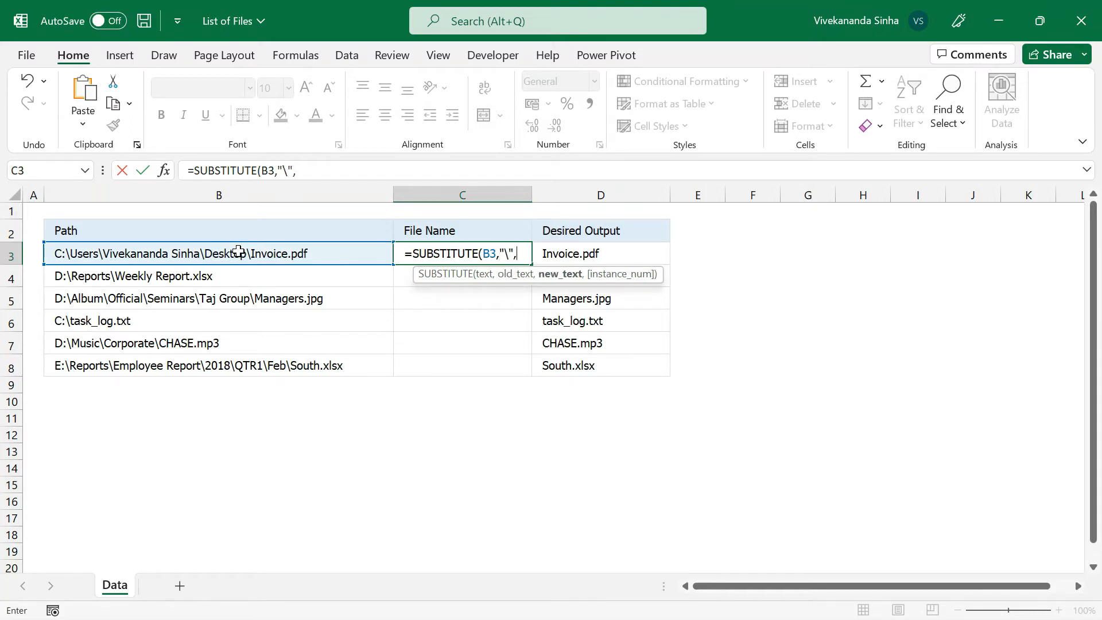
{"action": "type", "text": "\""}
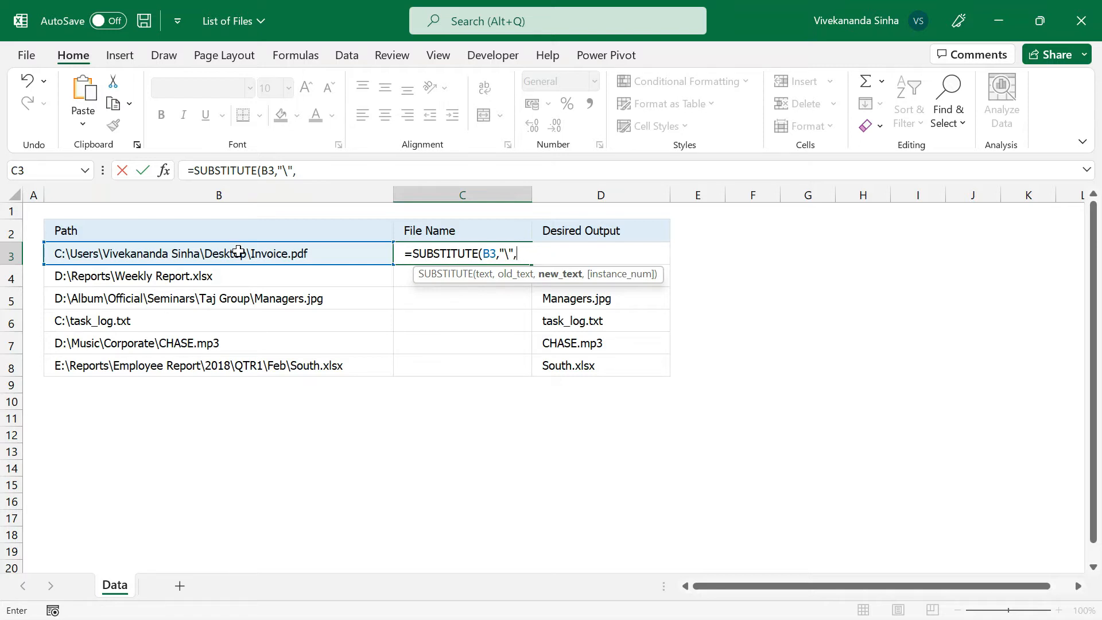
{"action": "type", "text": "rept"}
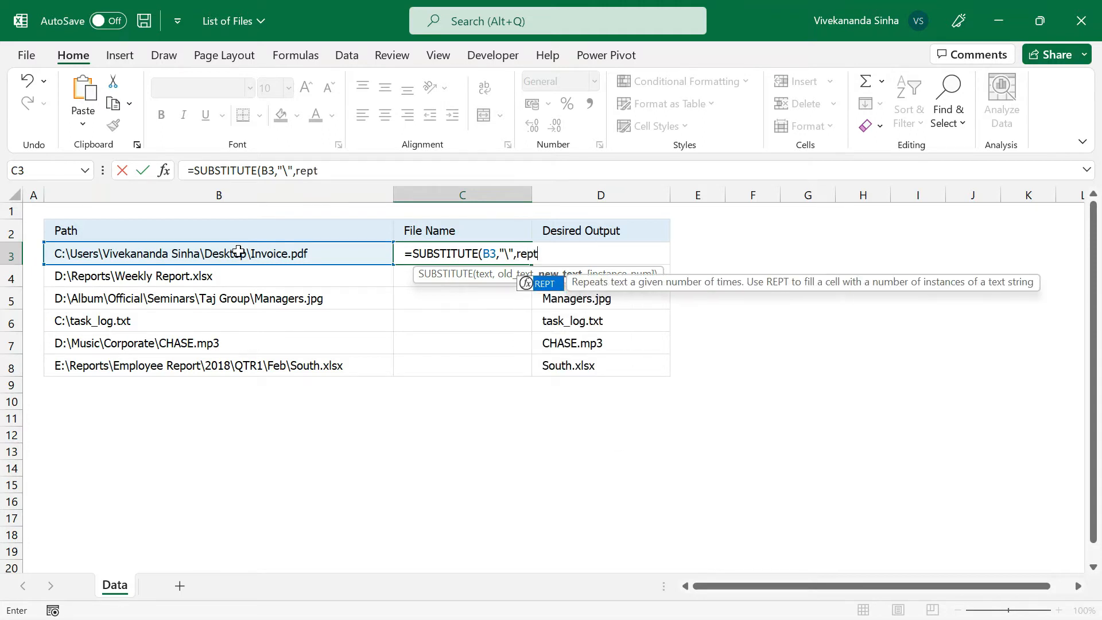
{"action": "mouse_move", "coordinate": [652, 290]}
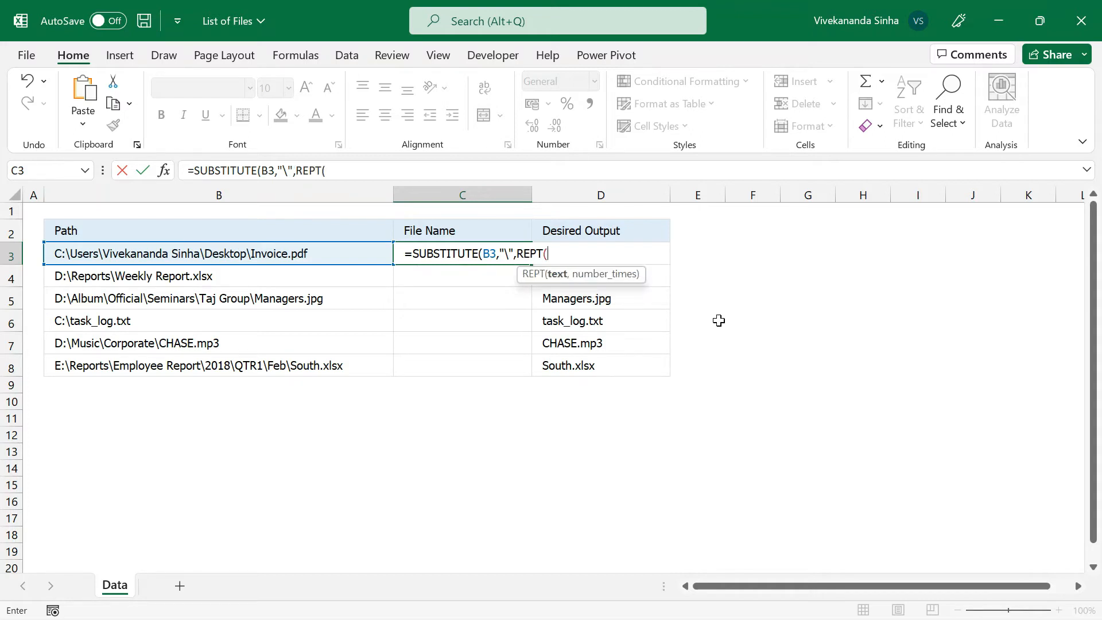
{"action": "type", "text": "\" \""}
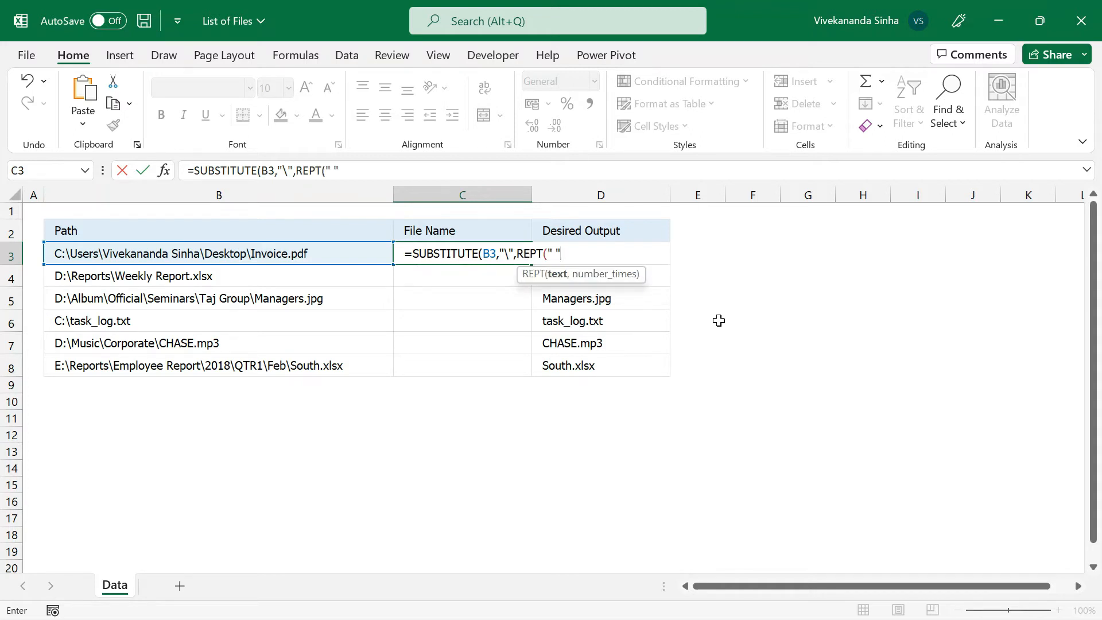
{"action": "type", "text": ",100))"}
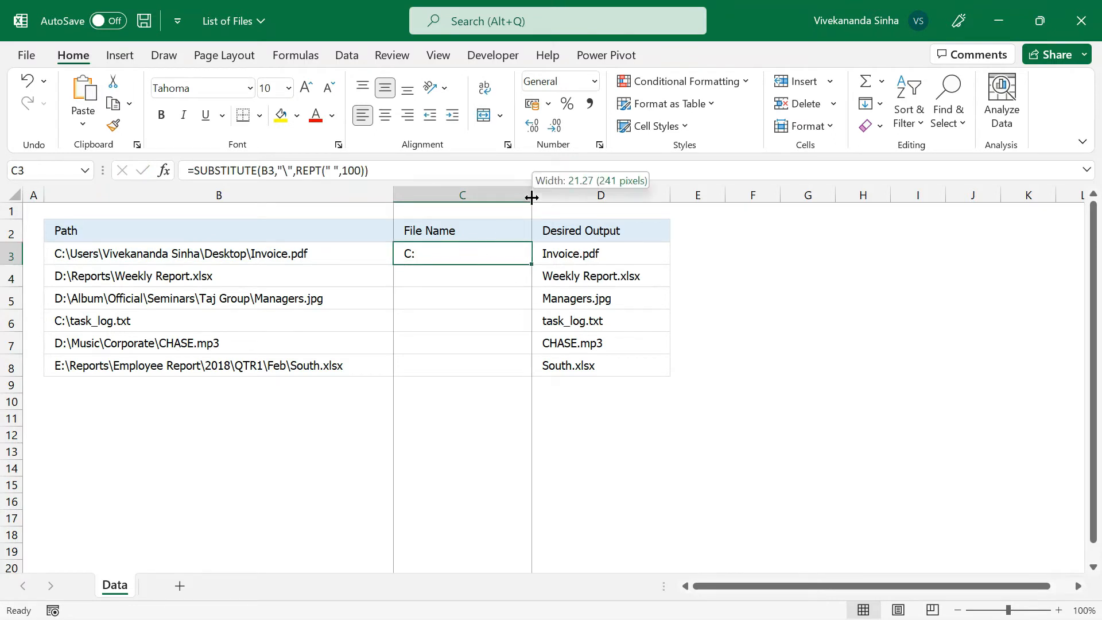
Widen the File Name column, then delete Invoice.pdf from D3 so C3's spaced path spills right.
{"action": "left_click_drag", "start_coordinate": [532, 194], "coordinate": [858, 194]}
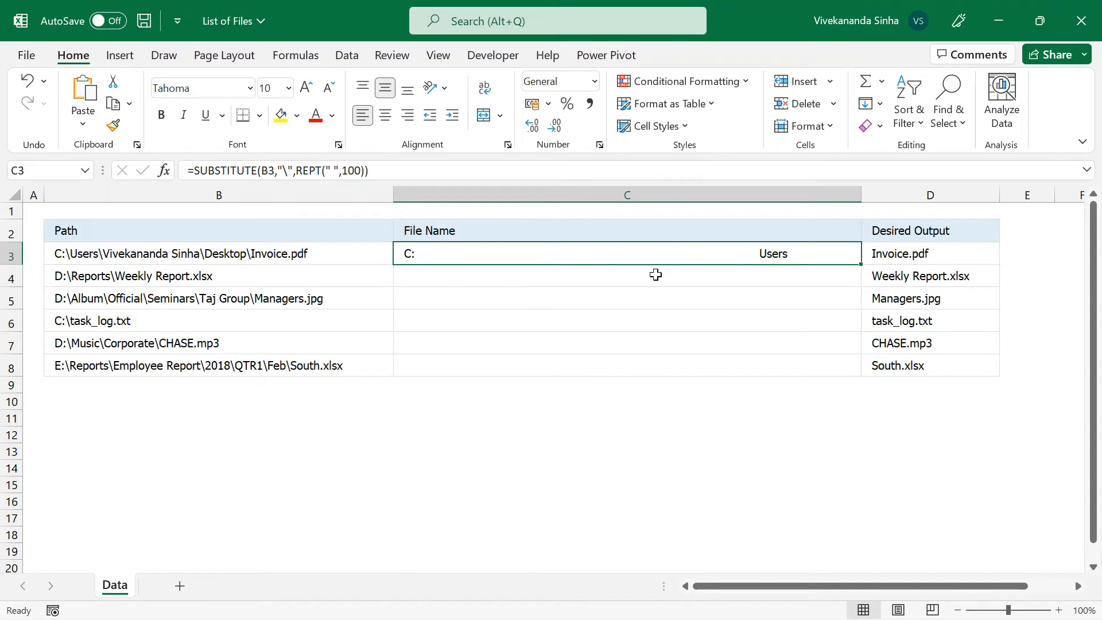
{"action": "mouse_move", "coordinate": [773, 259]}
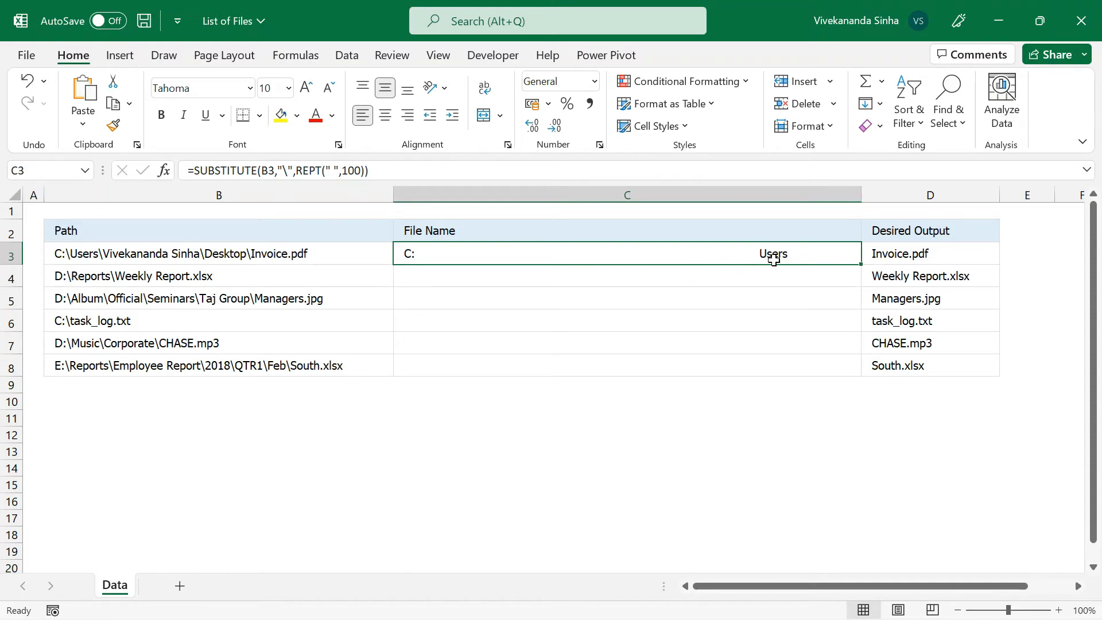
{"action": "mouse_move", "coordinate": [905, 252]}
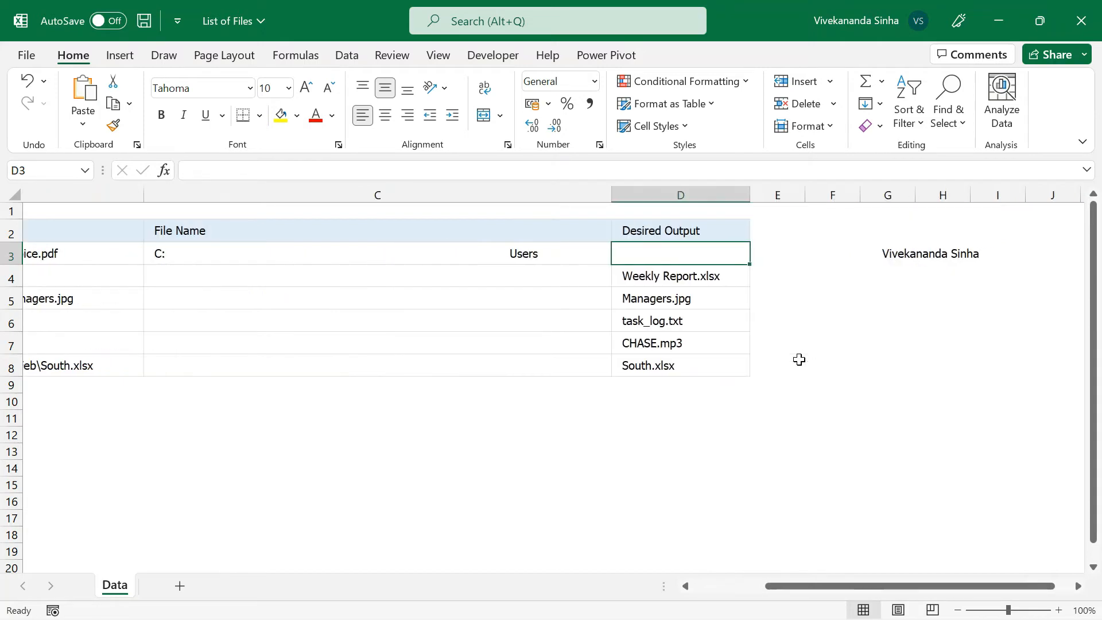
{"action": "scroll", "scroll_direction": "left", "scroll_amount": 3}
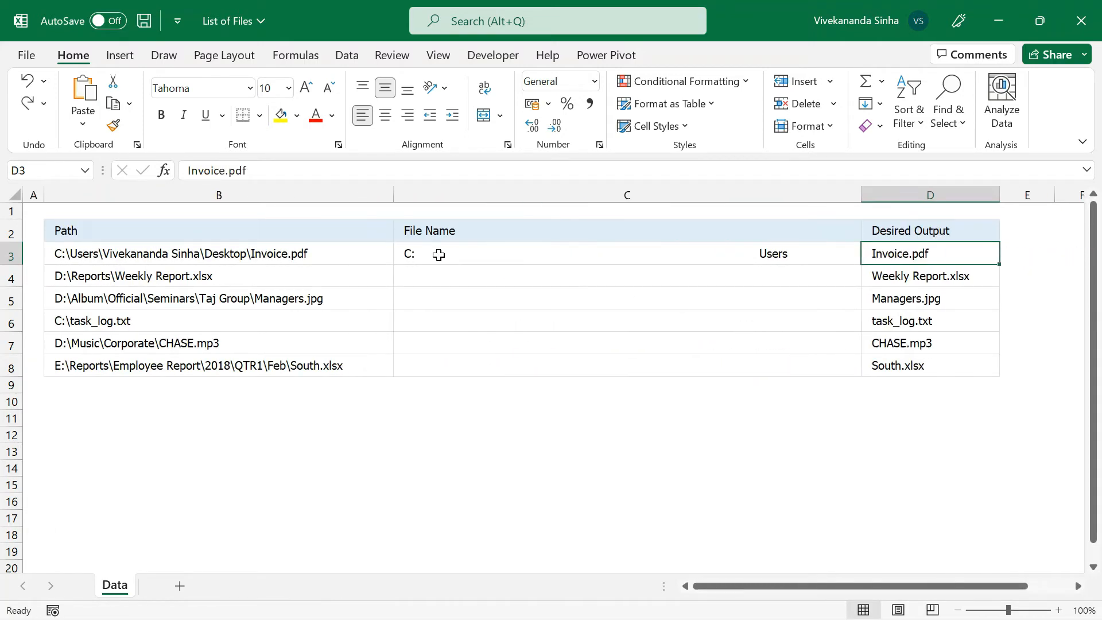
{"action": "left_click", "coordinate": [625, 254]}
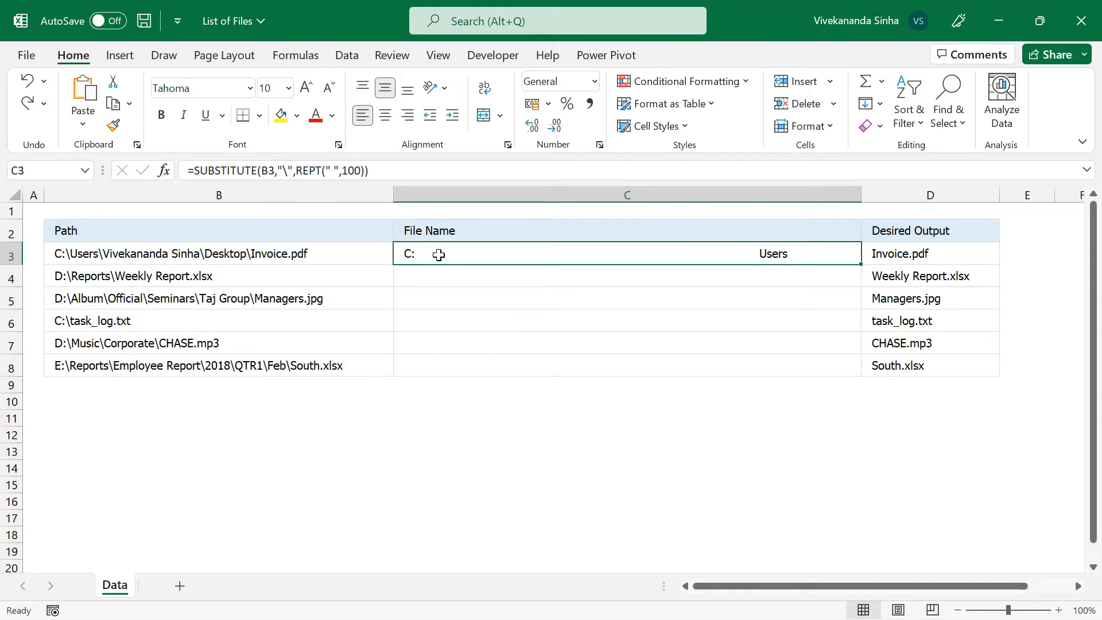
{"action": "left_click", "coordinate": [929, 254]}
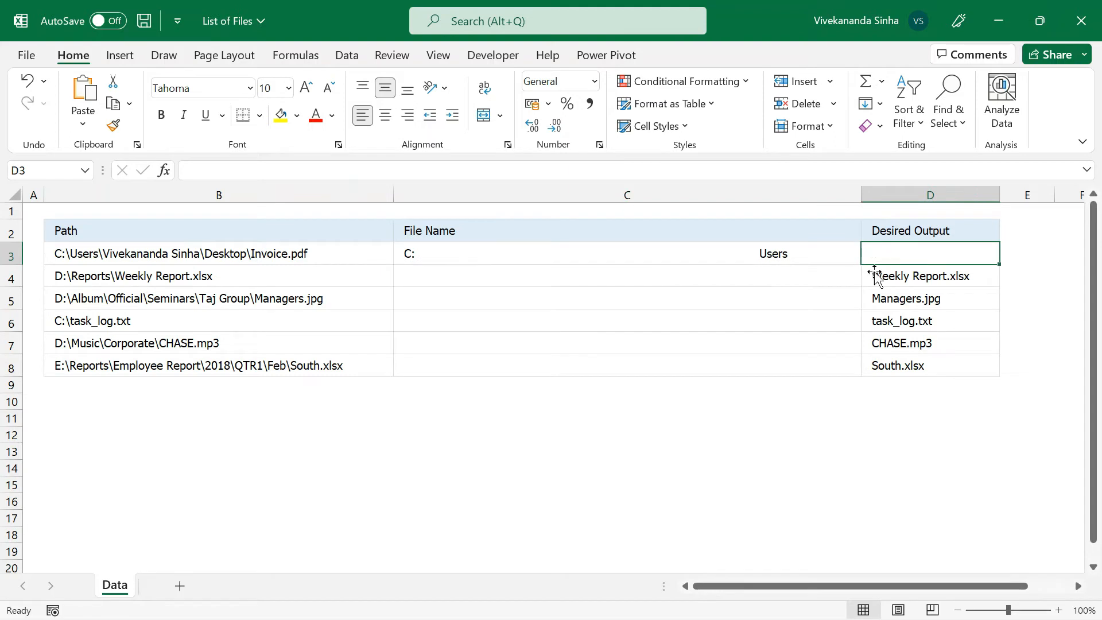
{"action": "scroll", "scroll_direction": "right", "scroll_amount": 3}
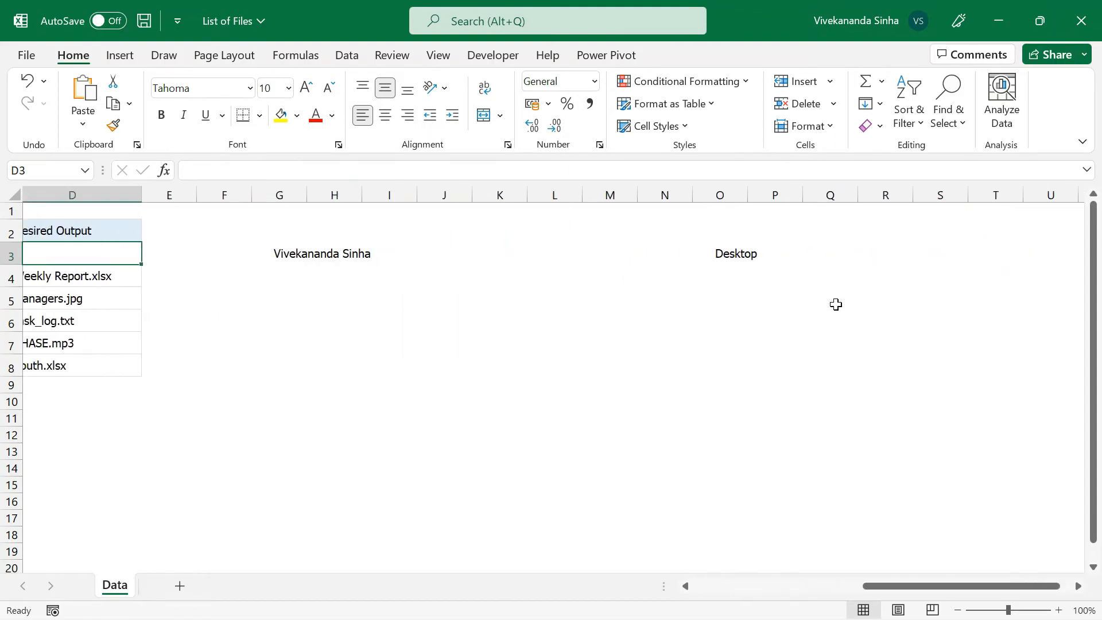
{"action": "scroll", "scroll_direction": "right", "scroll_amount": 3}
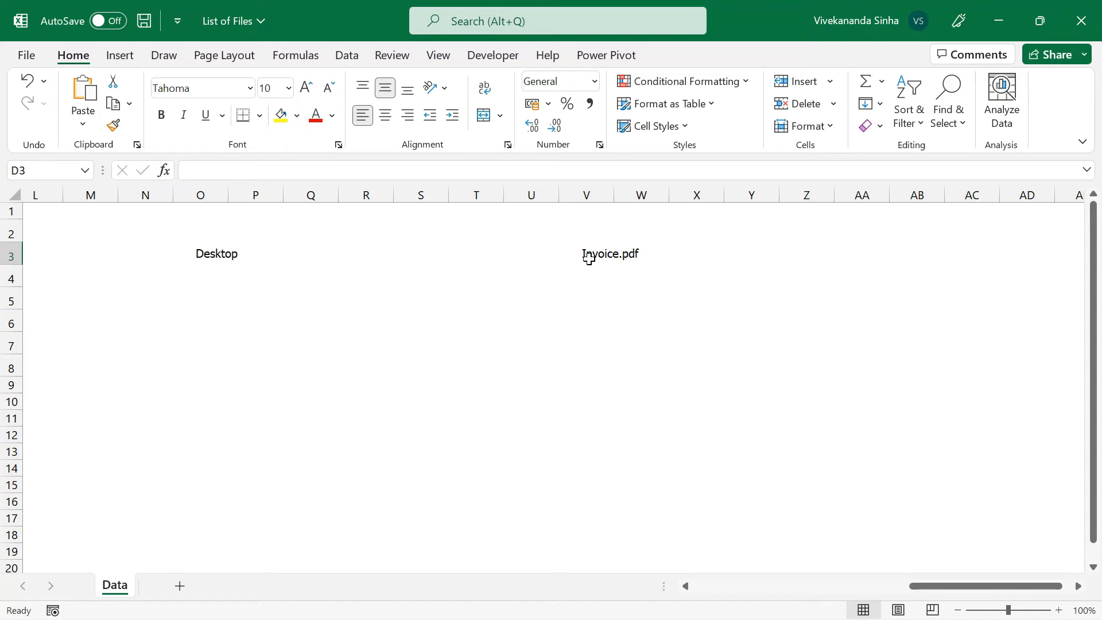
{"action": "mouse_move", "coordinate": [385, 260]}
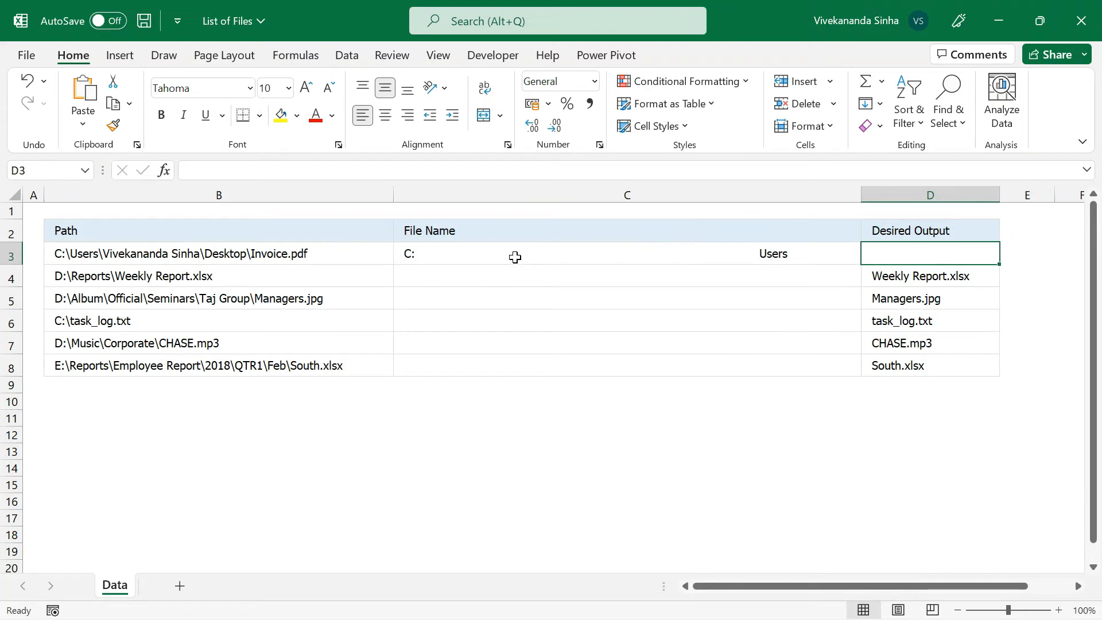
Wrap C3's SUBSTITUTE formula in RIGHT(...,100), then in TRIM, to show Invoice.pdf.
{"action": "type", "text": "=SUBSTITUTE(B3,\"\\\",REPT(\" \",100))"}
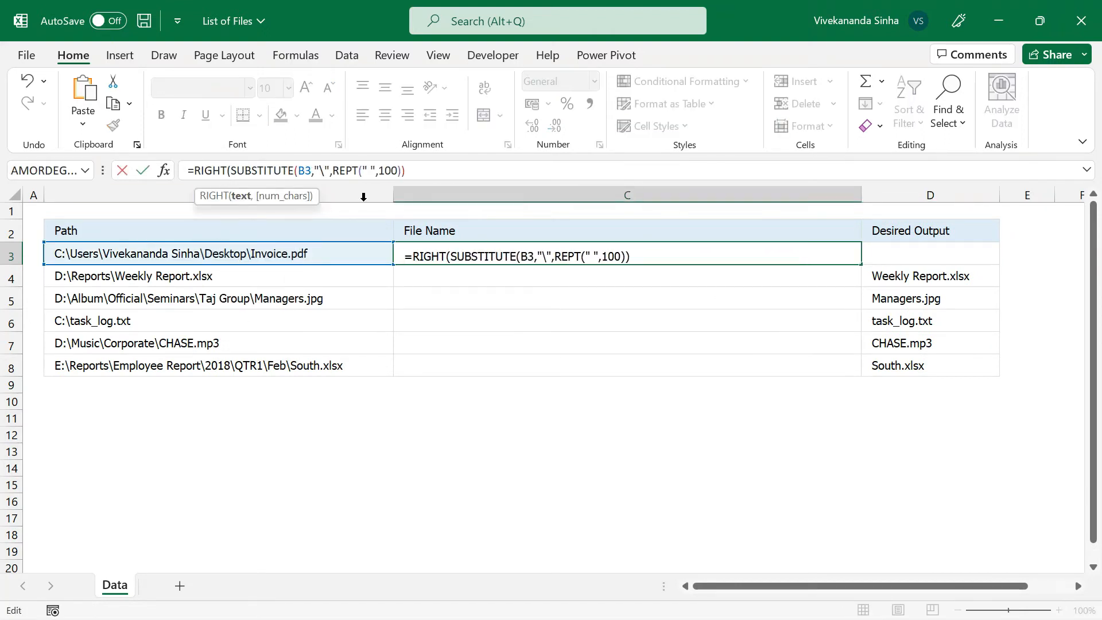
{"action": "type", "text": ",1"}
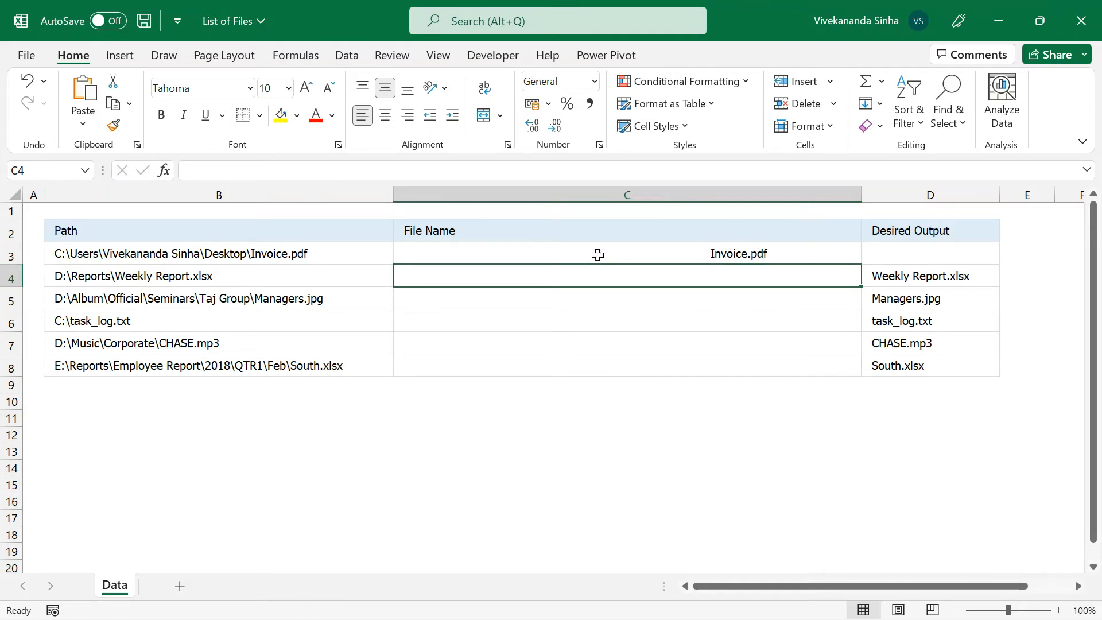
{"action": "left_click", "coordinate": [597, 253]}
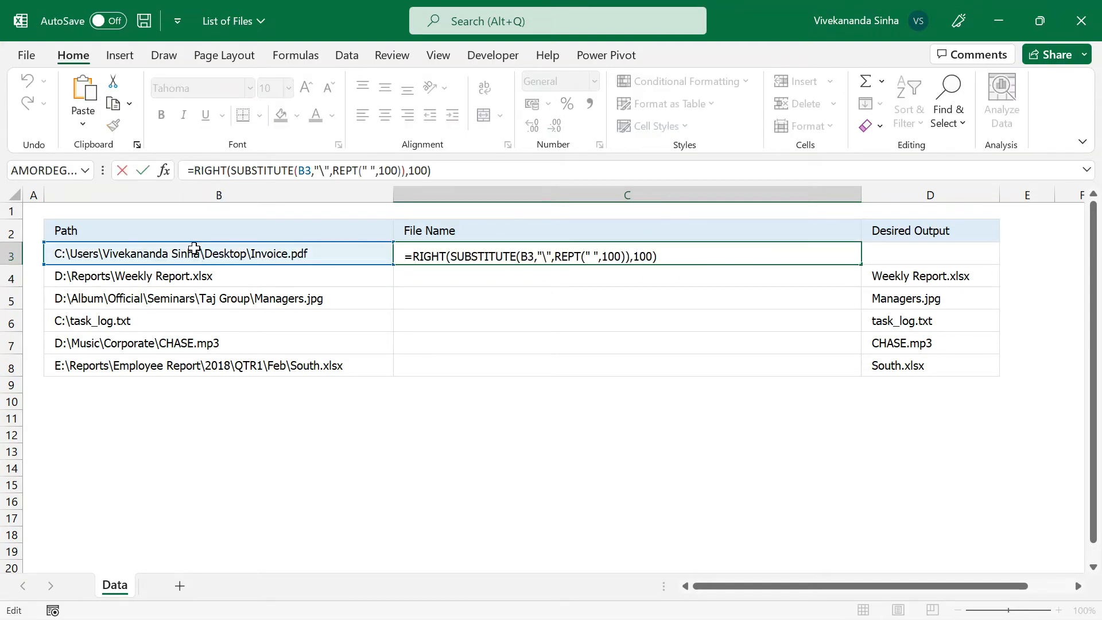
{"action": "type", "text": "trim"}
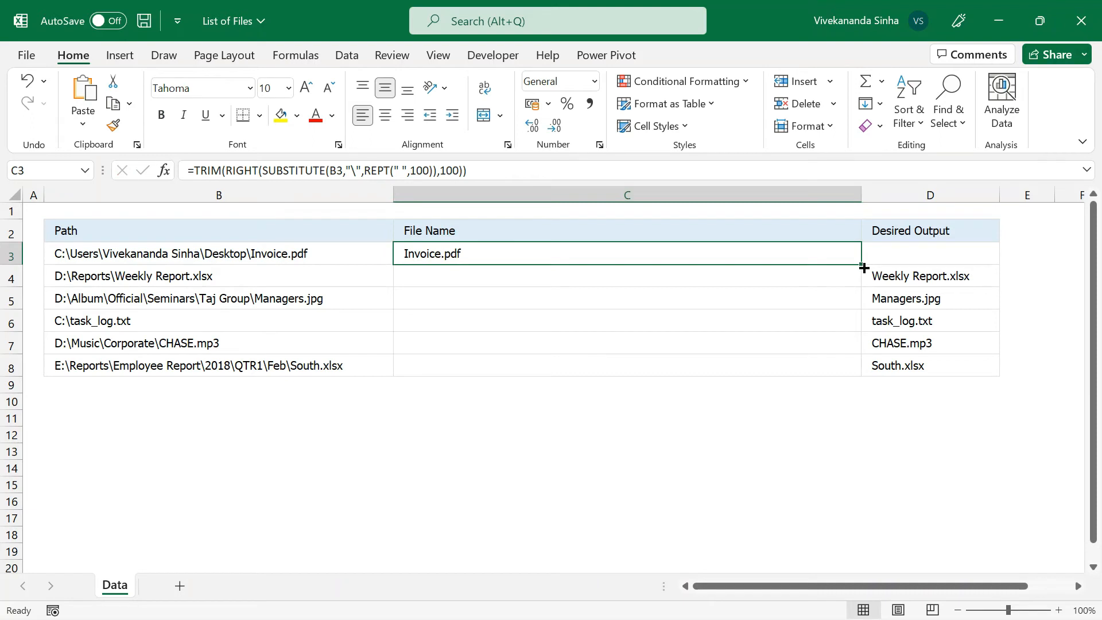
Fill C3's formula down to C8, retype Invoice.pdf in D3, and check rows 3-4.
{"action": "left_click_drag", "start_coordinate": [864, 267], "coordinate": [864, 366]}
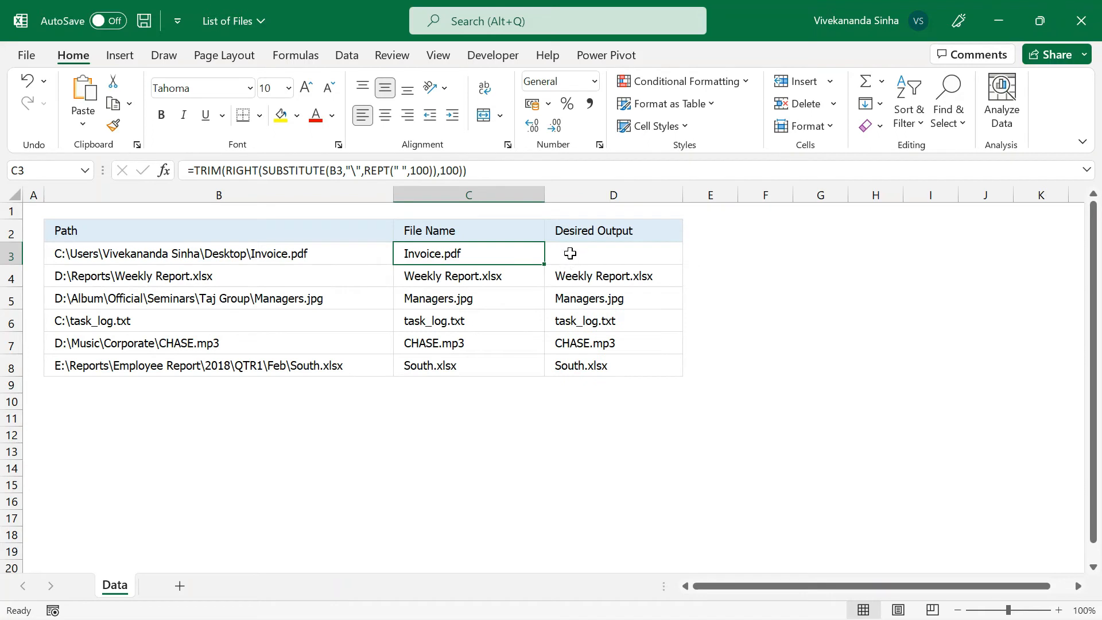
{"action": "type", "text": "Invoice.pdf"}
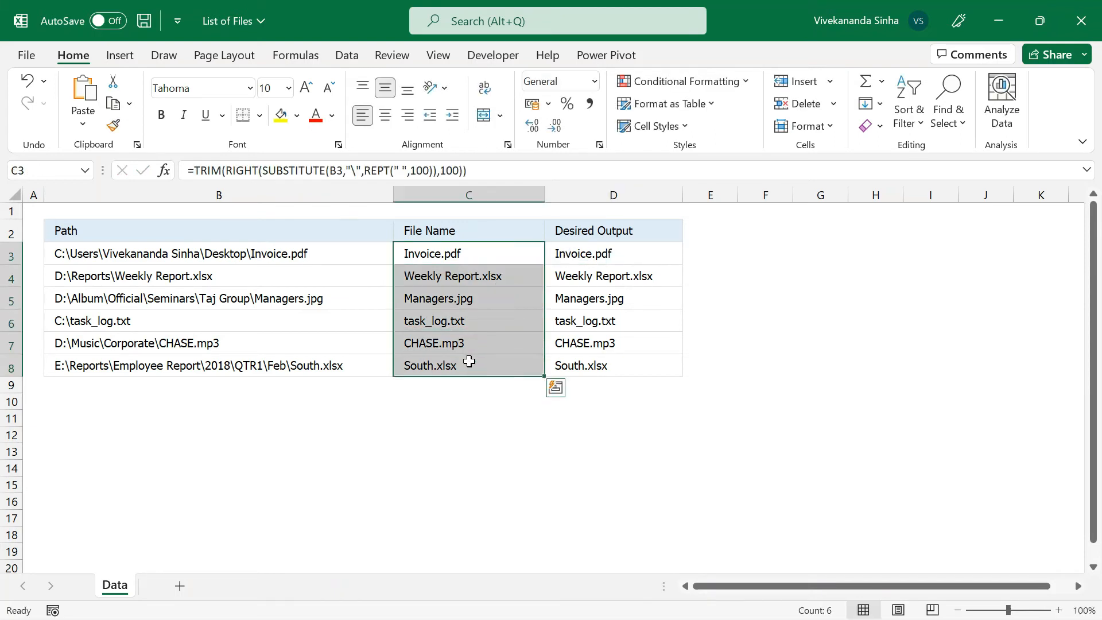
{"action": "left_click", "coordinate": [219, 253]}
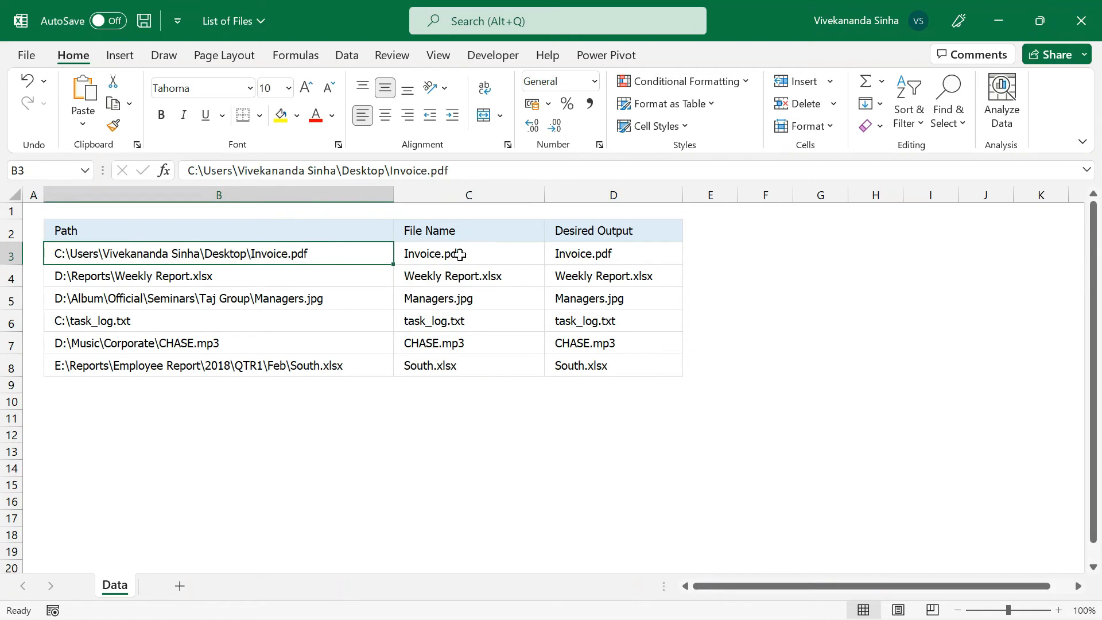
{"action": "left_click", "coordinate": [468, 253]}
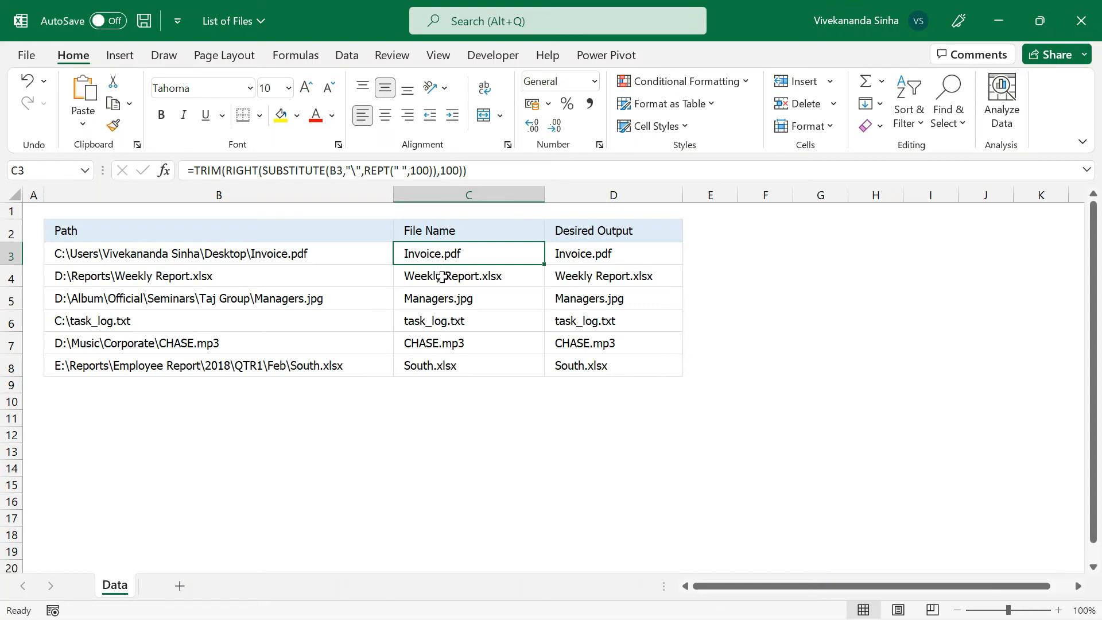
{"action": "left_click", "coordinate": [467, 276]}
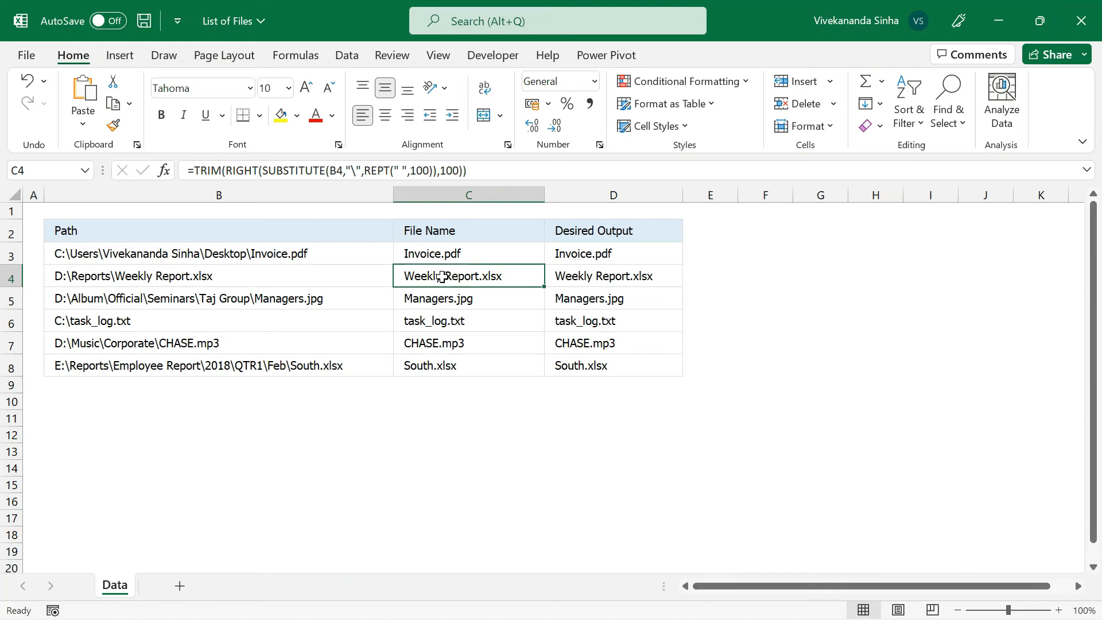